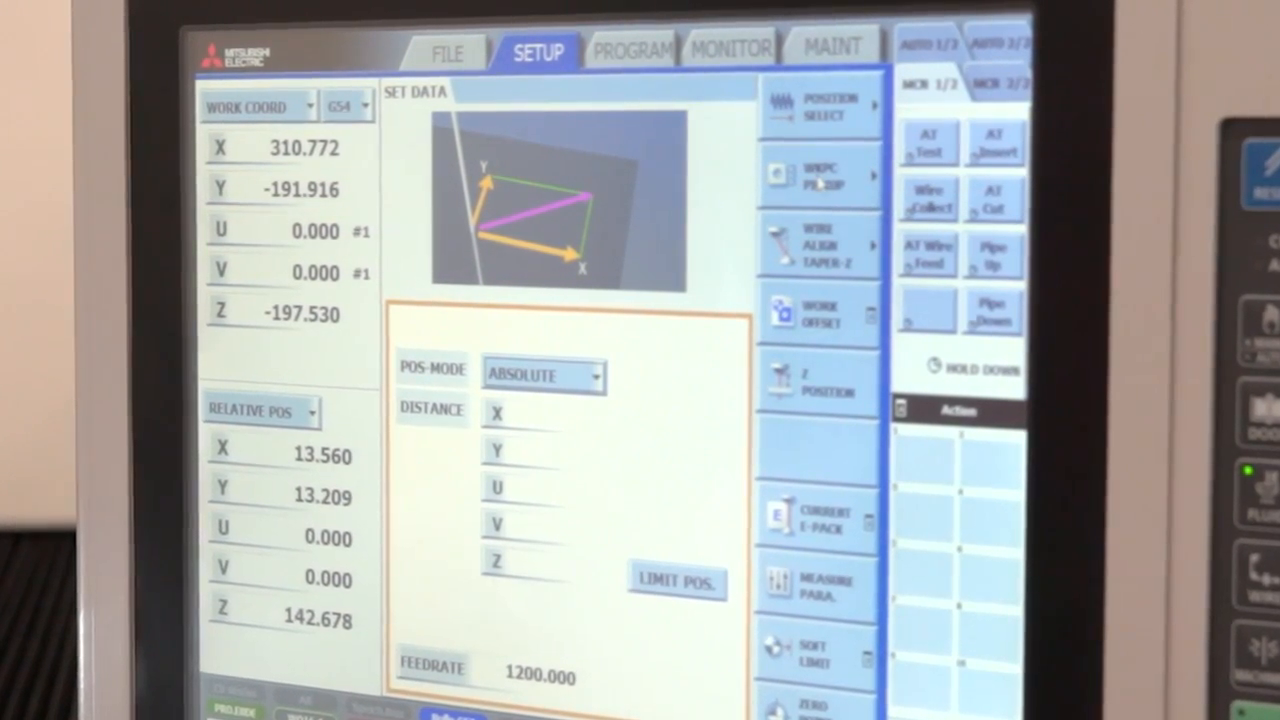
Set up the work slope pickup using wire start point 1.
click(820, 175)
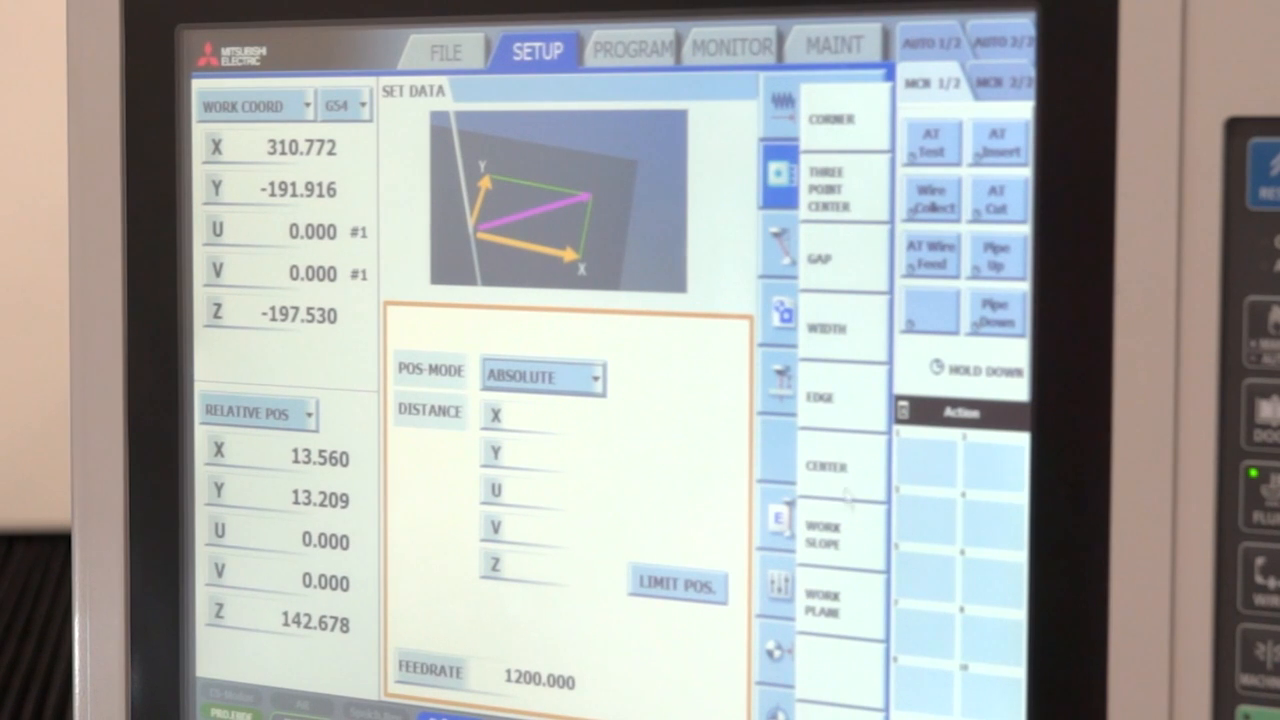
click(824, 537)
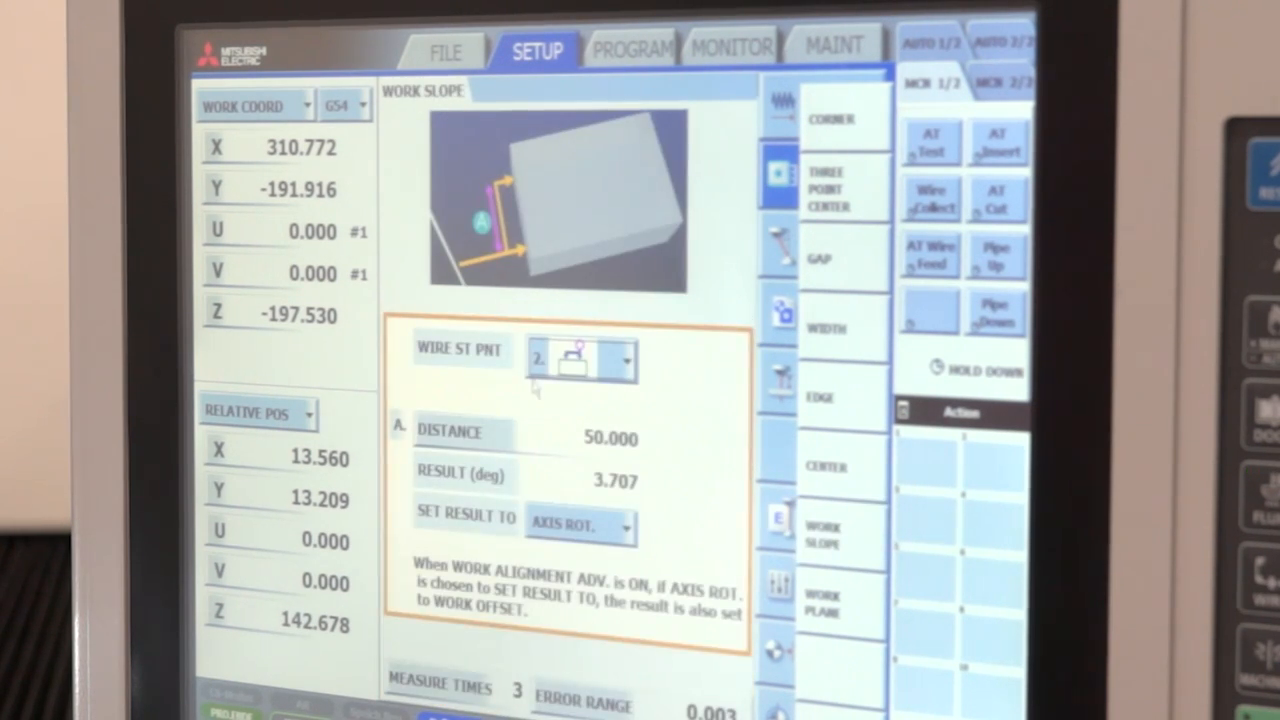
click(628, 360)
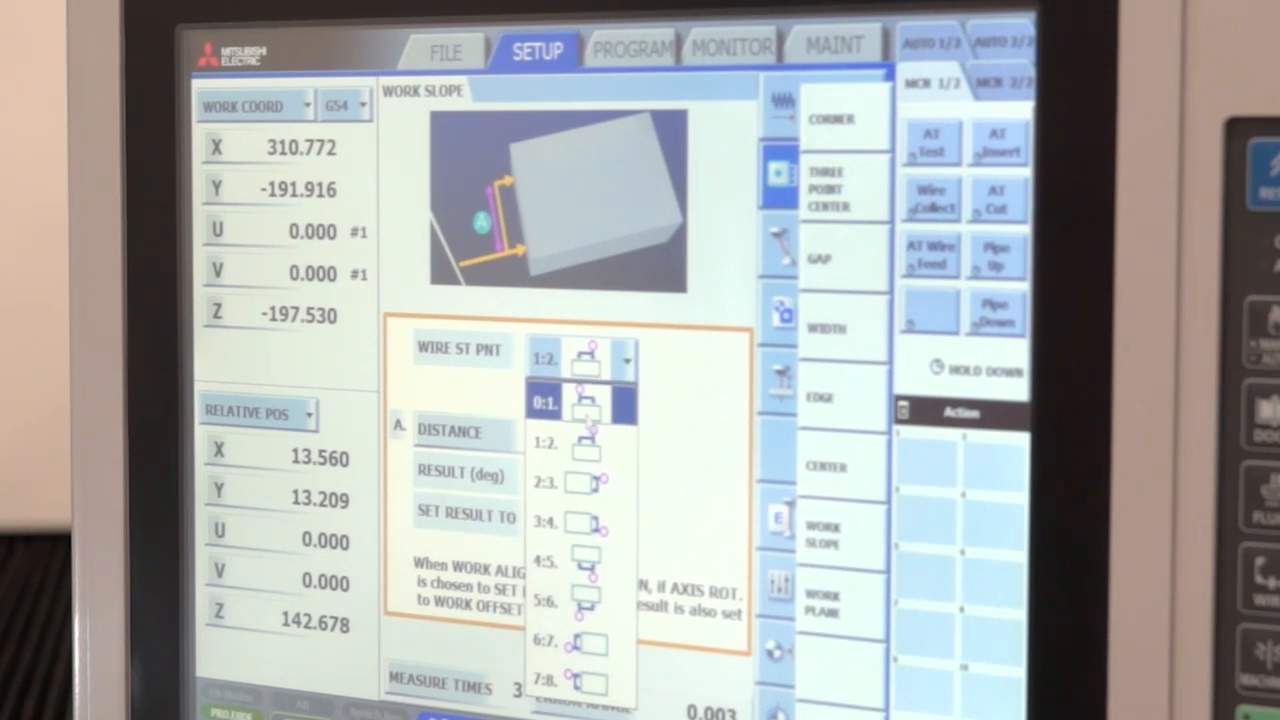
click(585, 402)
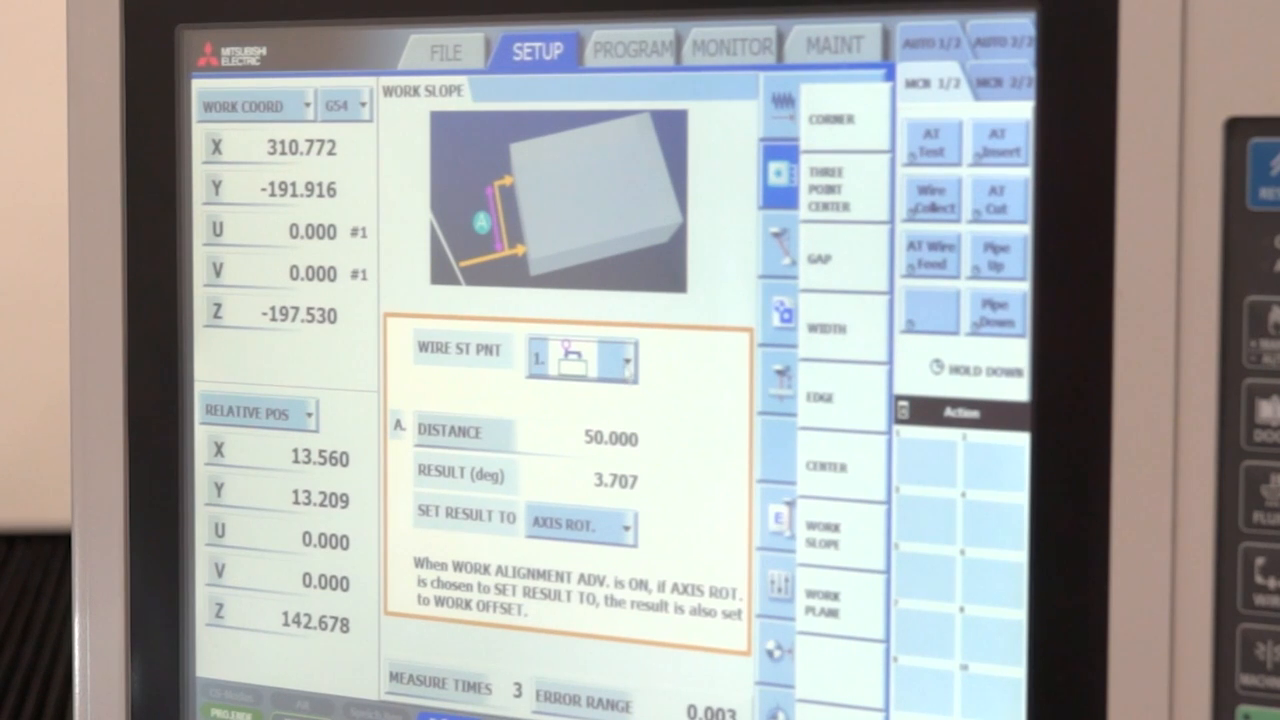
mouse_move(848, 415)
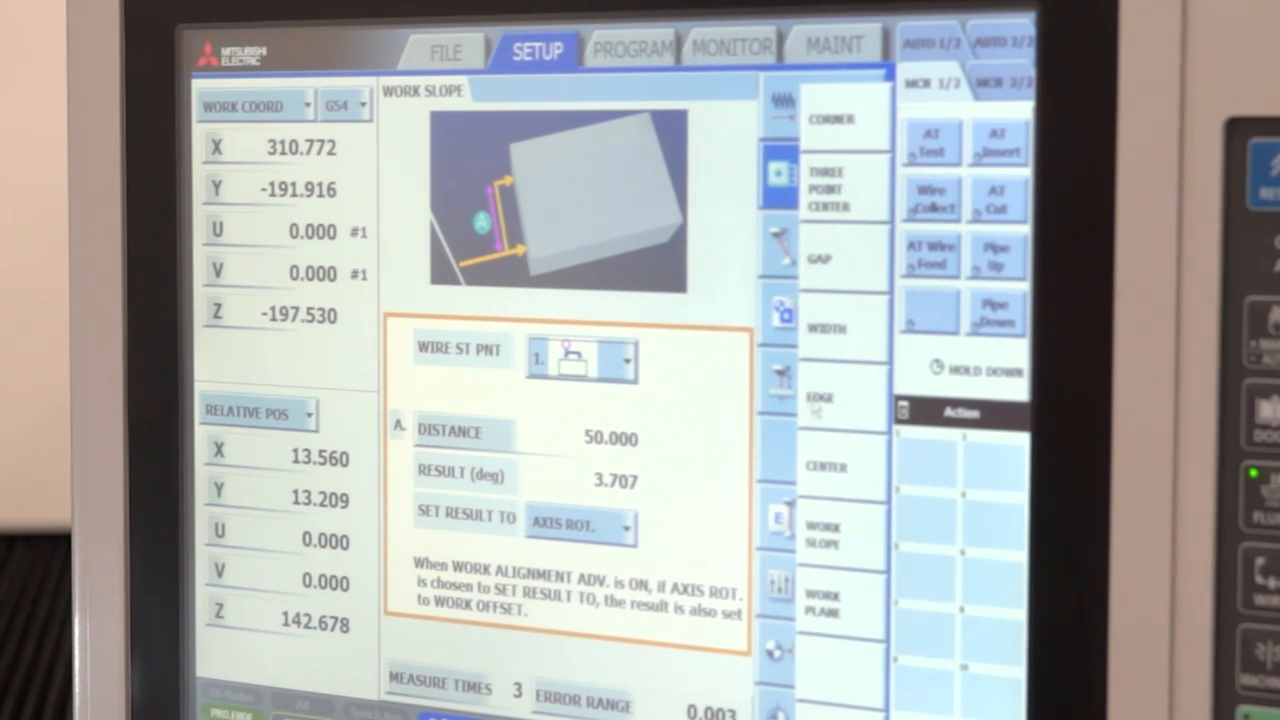
Check the three-point center pickup, then set the edge pickup direction to 2:Y+.
click(843, 185)
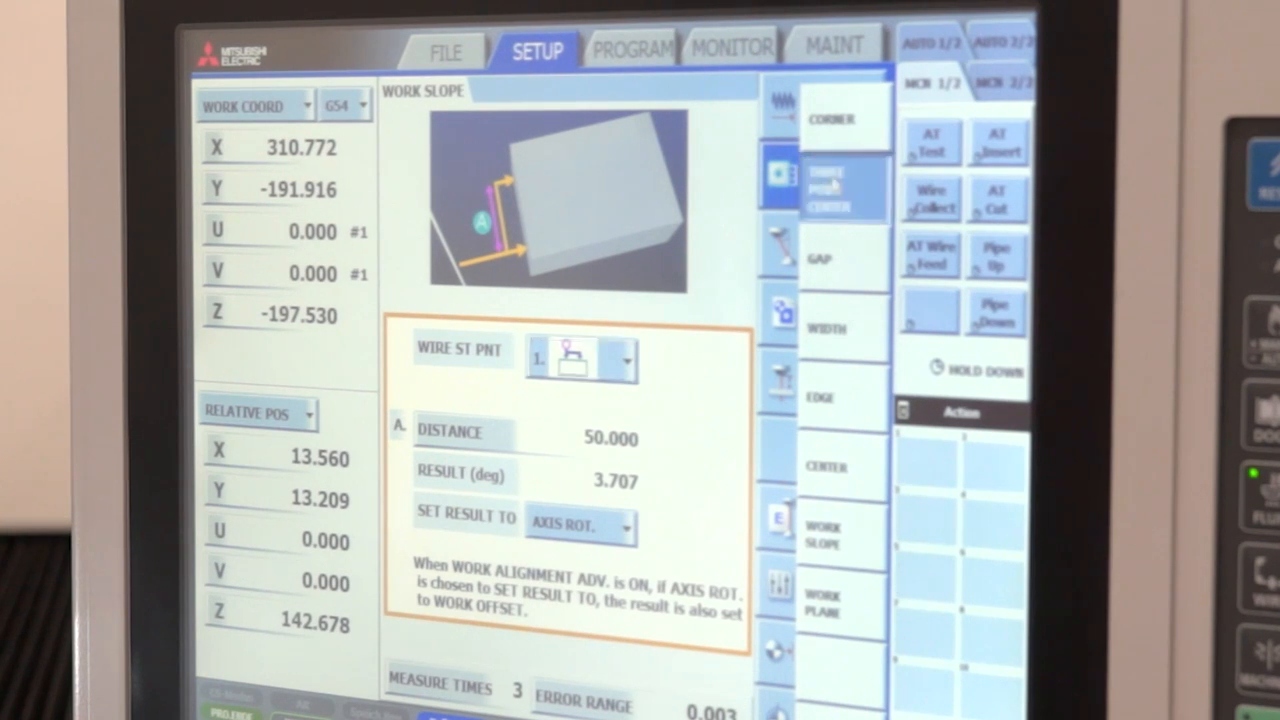
click(844, 190)
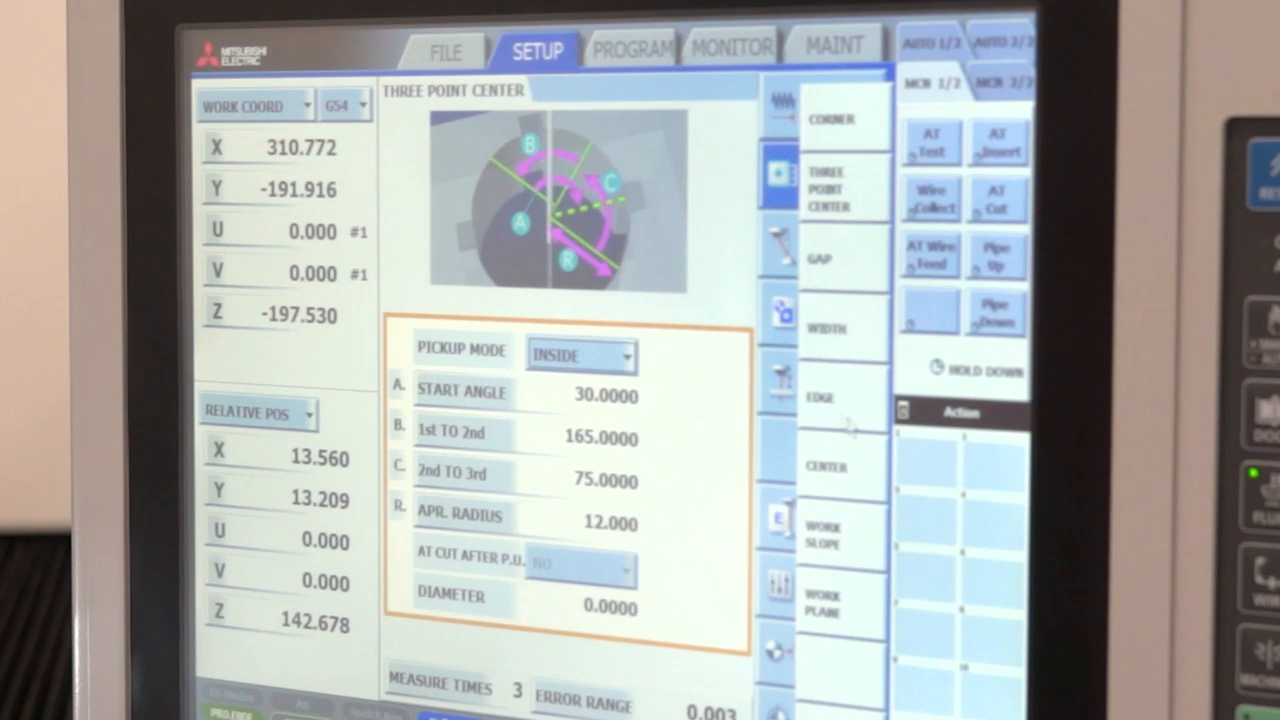
click(843, 397)
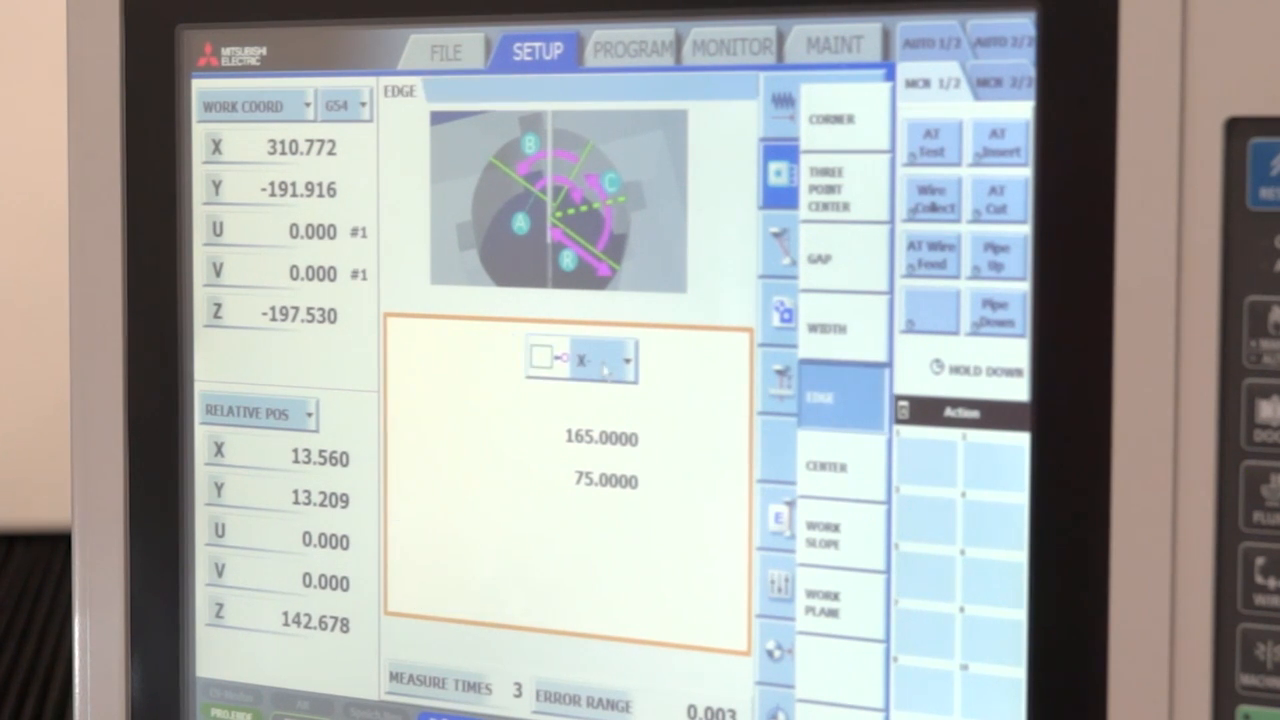
click(628, 360)
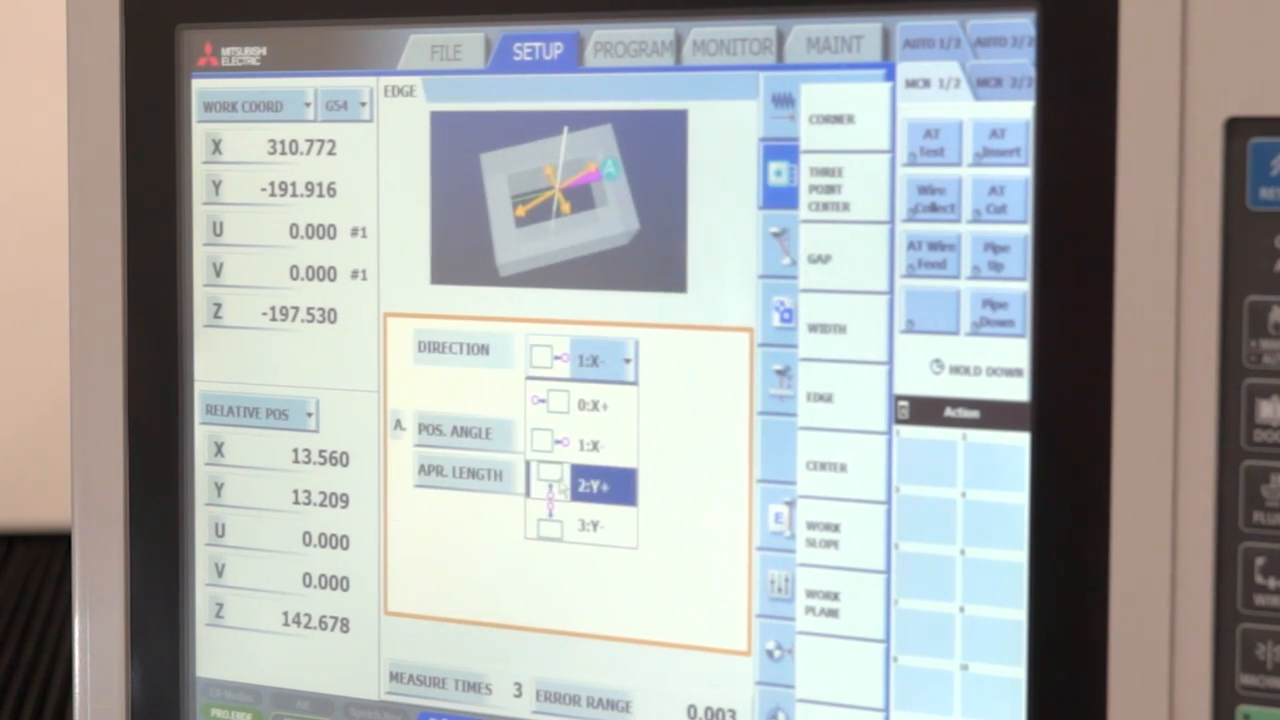
click(590, 486)
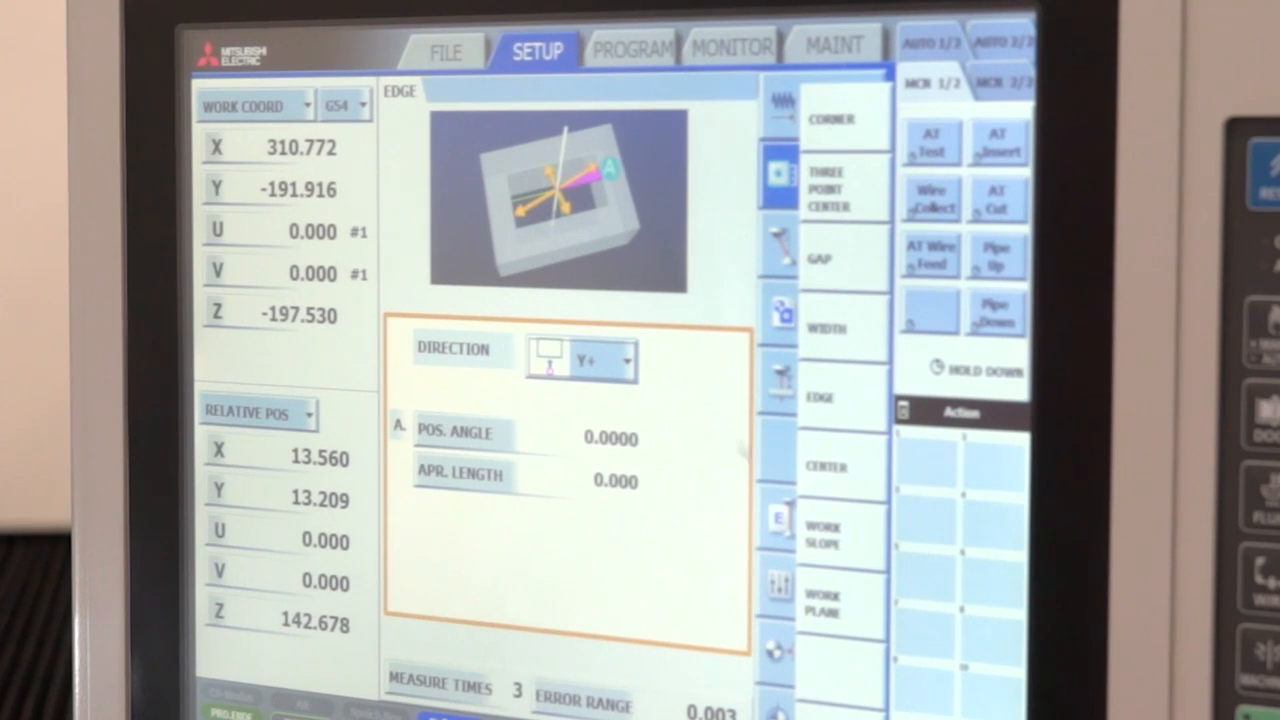
Set the corner pickup CORNER-P to 0:X+Y+, then go to the PROGRAM screens.
click(832, 119)
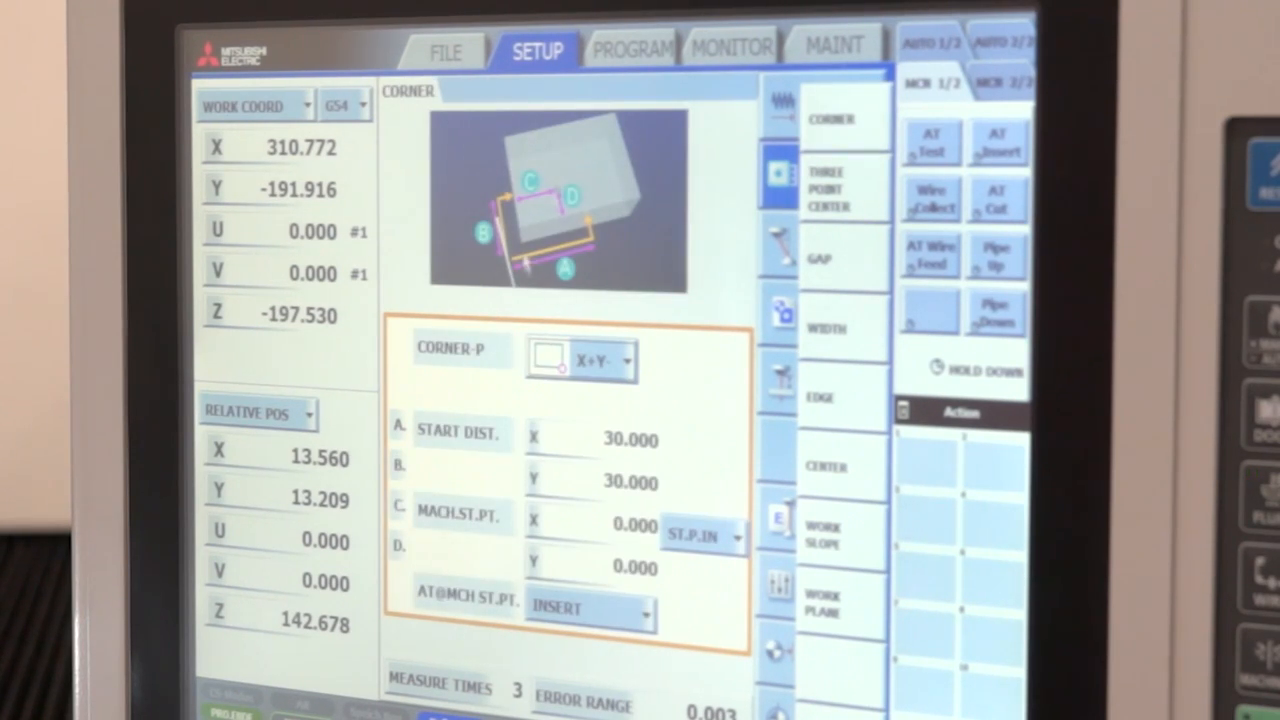
click(580, 360)
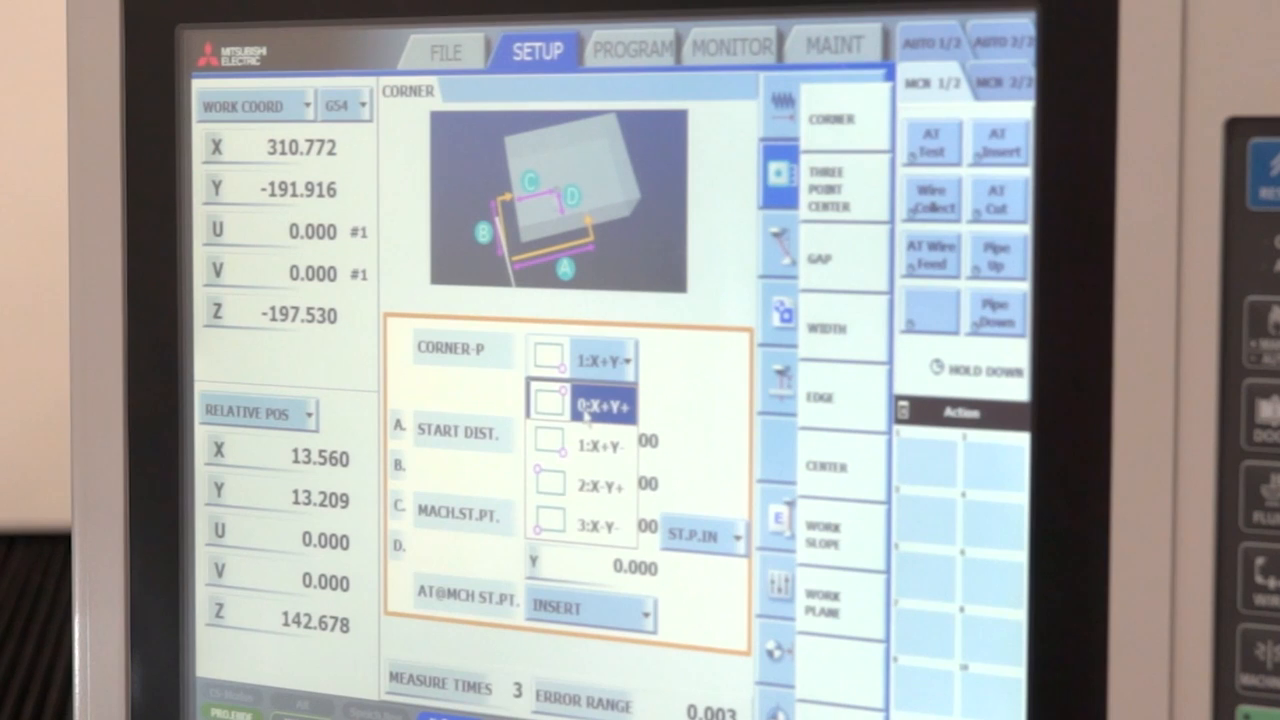
click(600, 403)
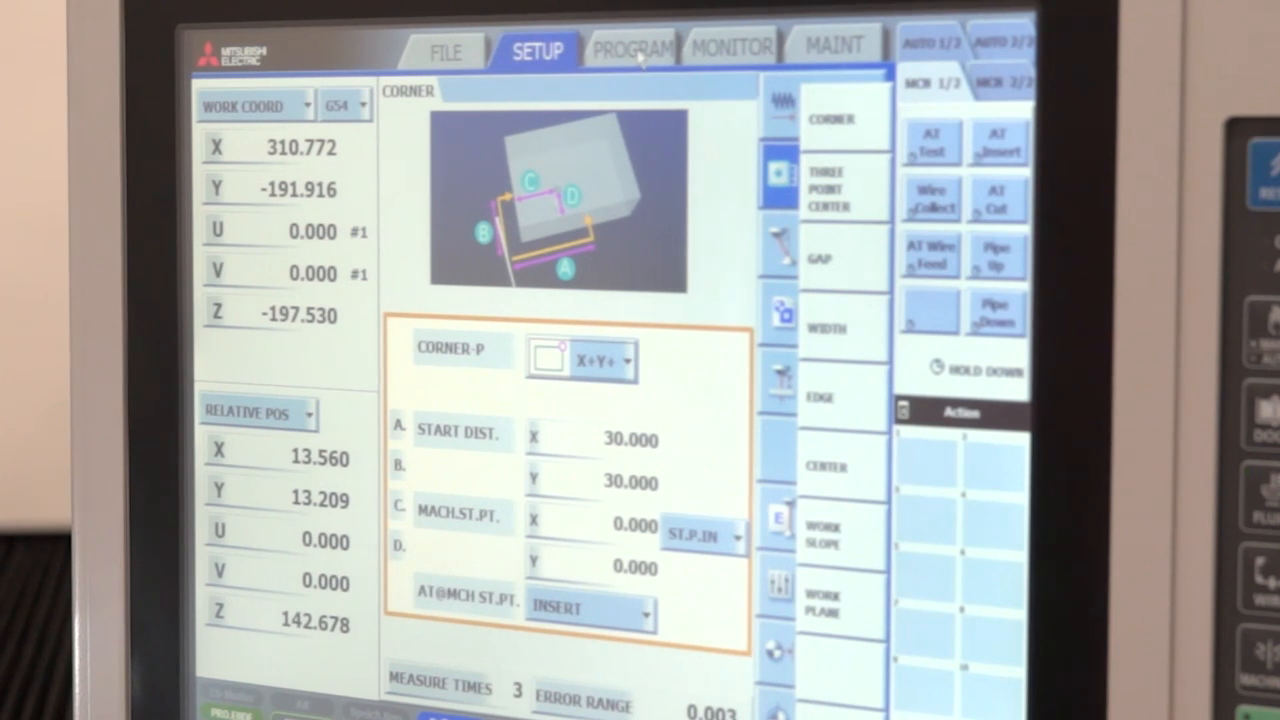
click(632, 48)
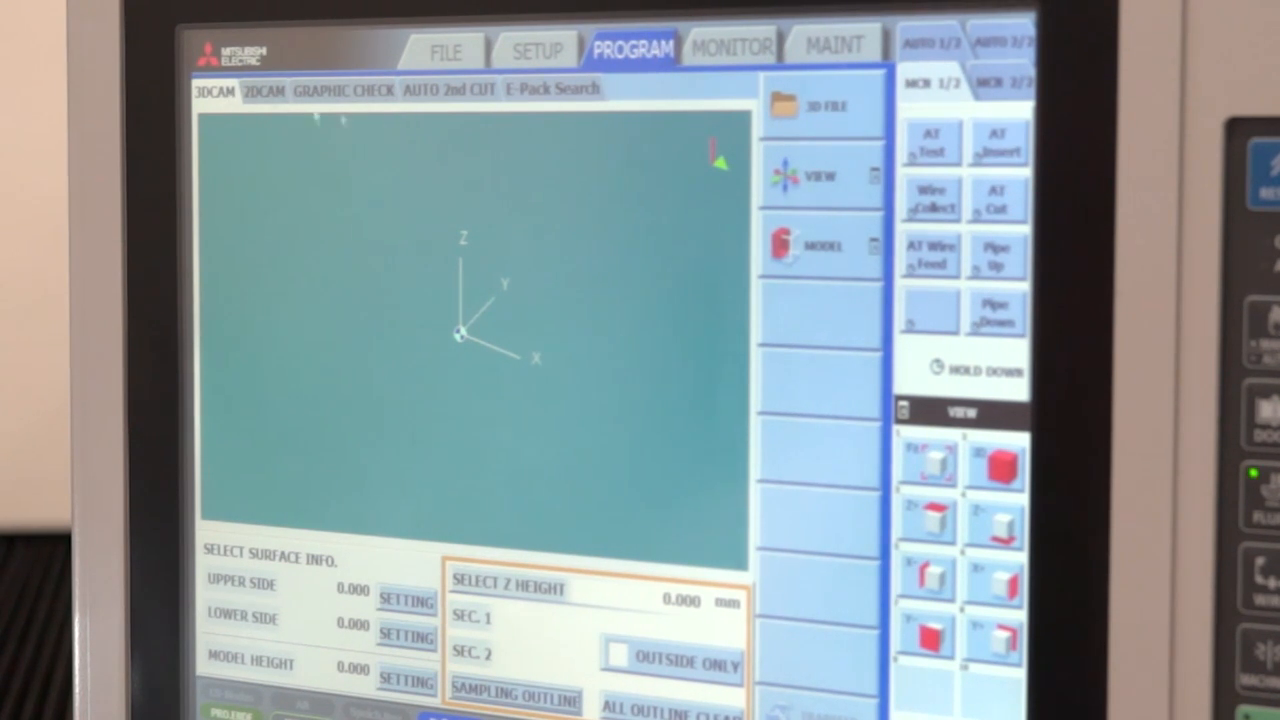
Load SAMPLE4.x_t into 3D CAM and choose a section Z height for sampling.
click(822, 105)
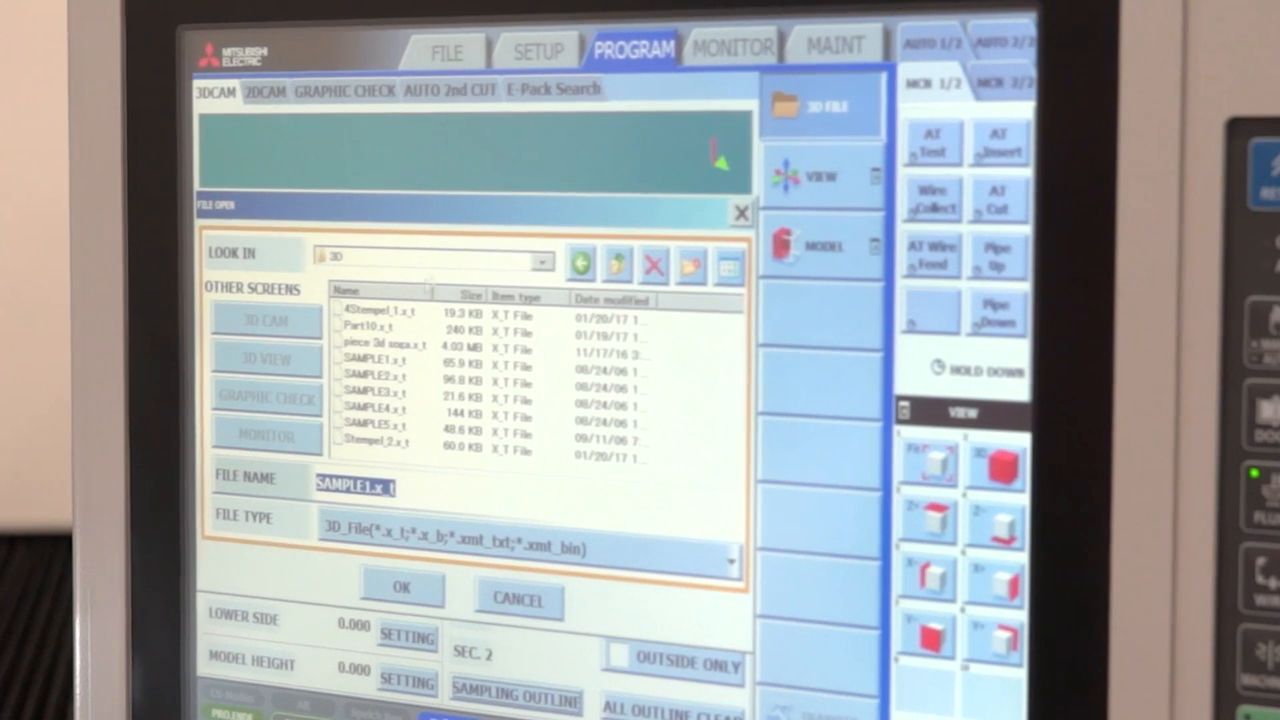
click(372, 408)
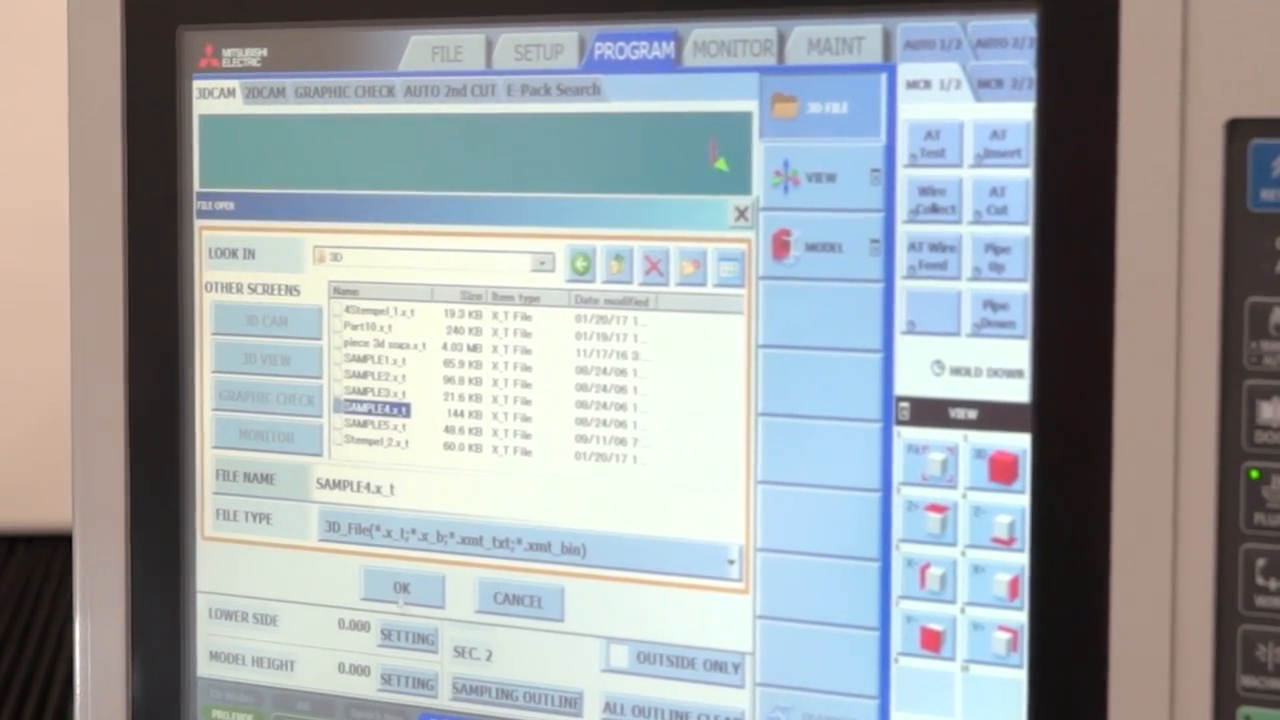
click(401, 588)
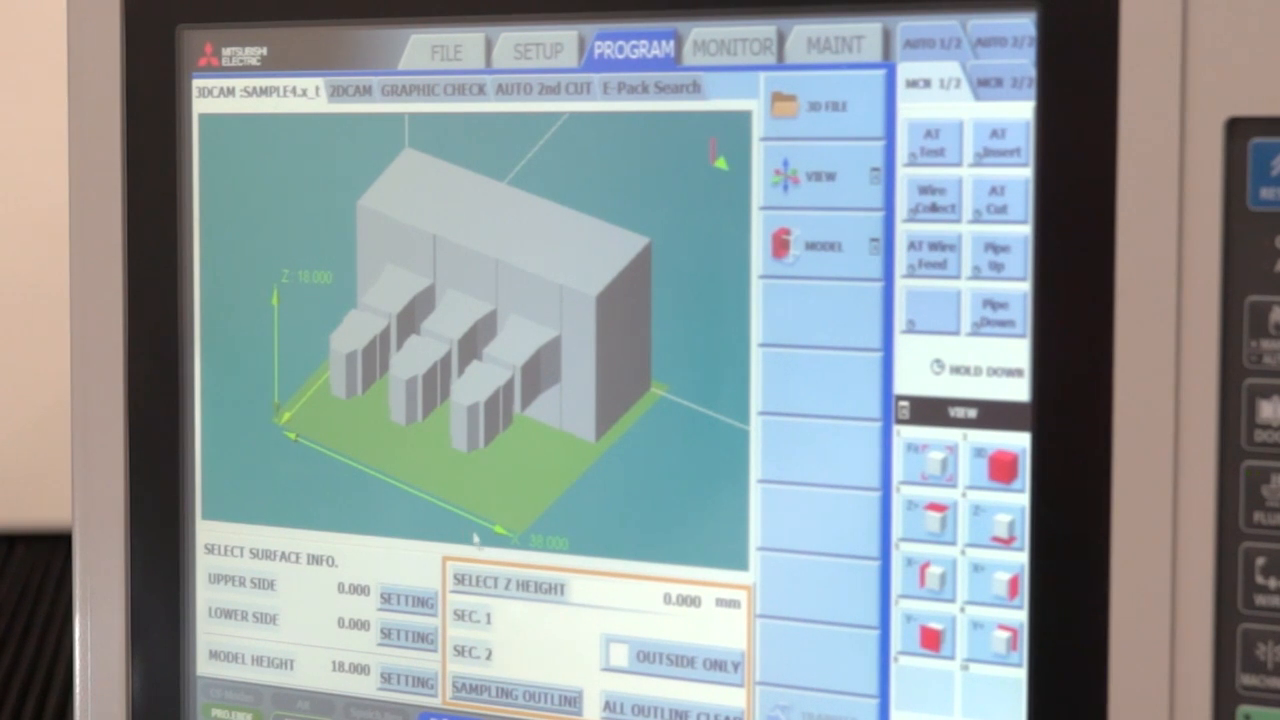
click(683, 599)
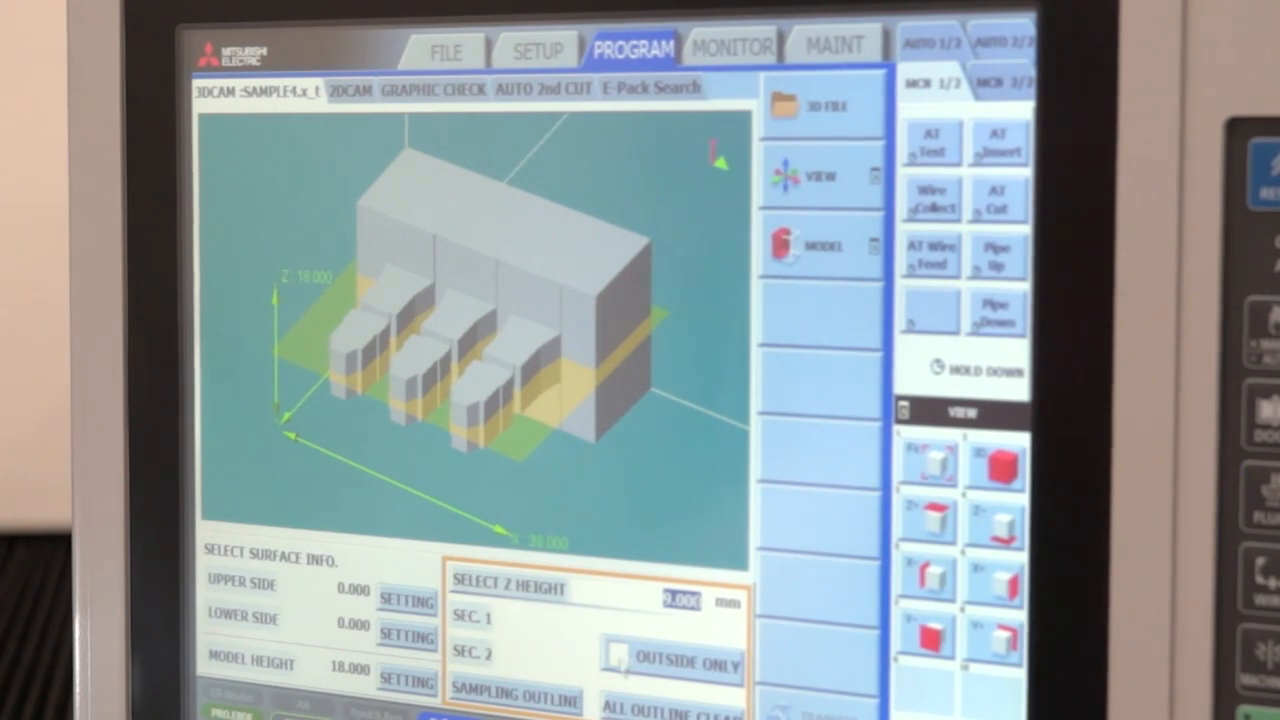
click(619, 658)
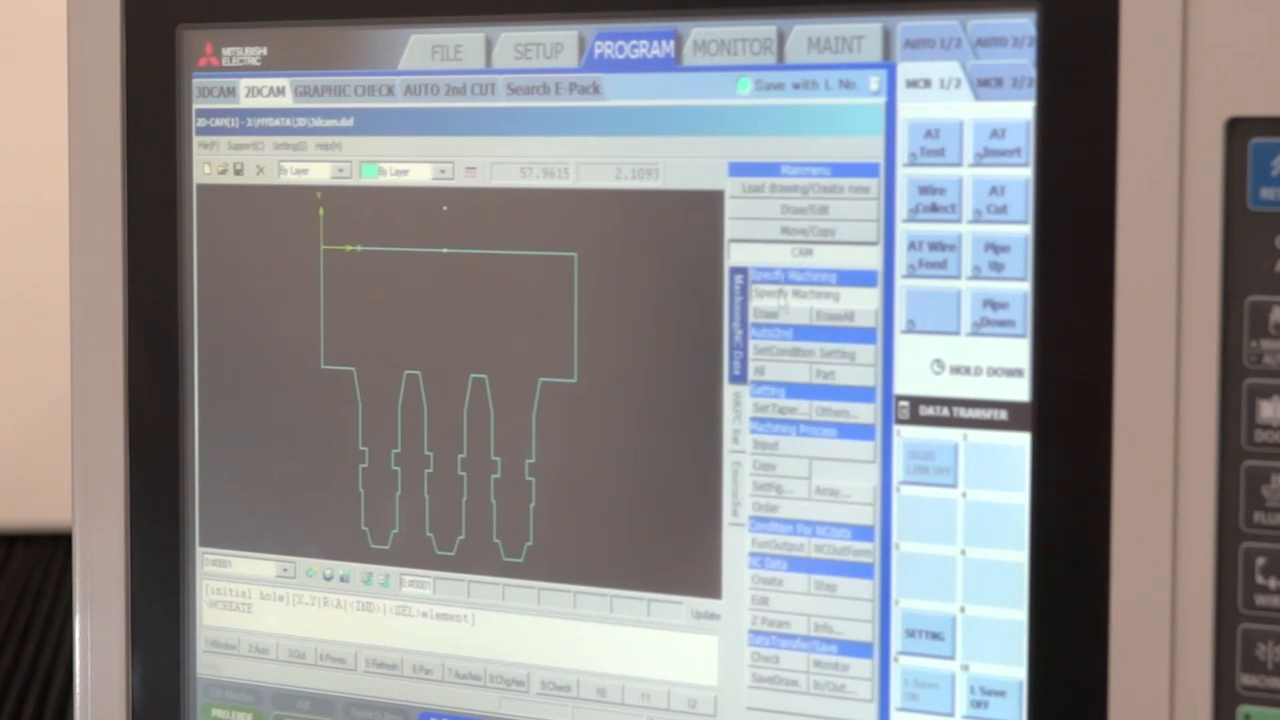
mouse_move(443, 213)
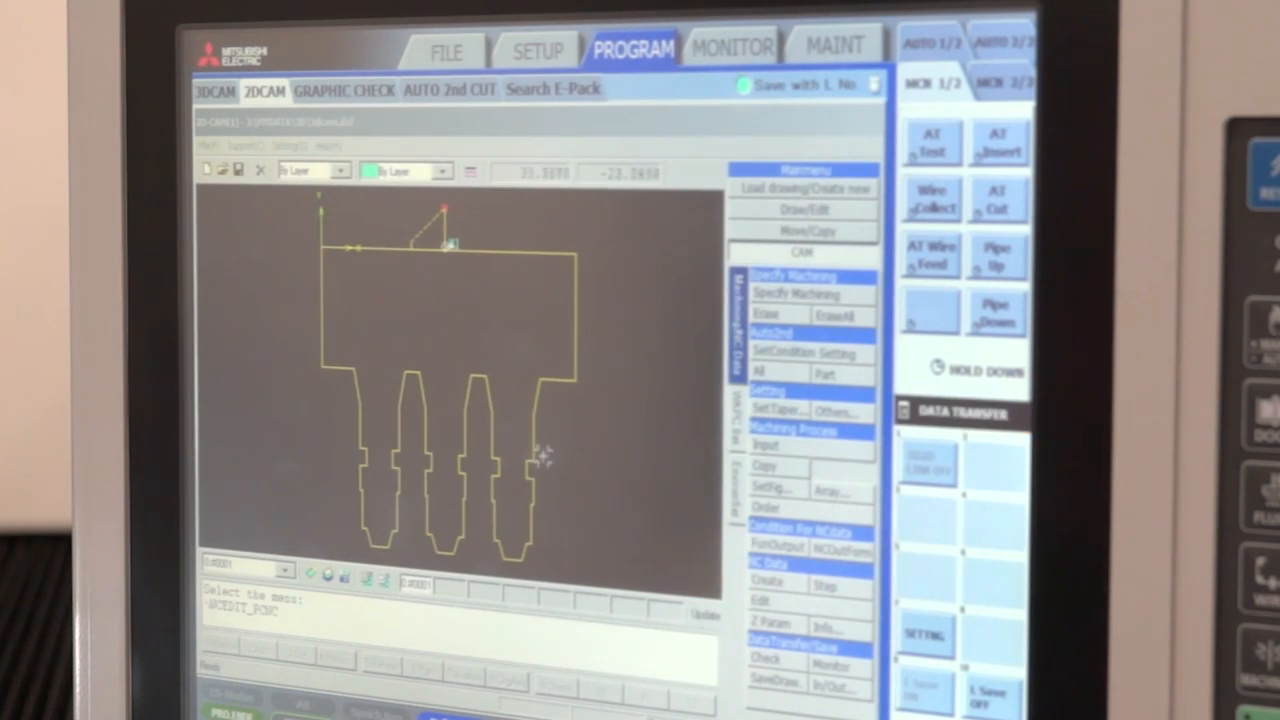
mouse_move(540, 456)
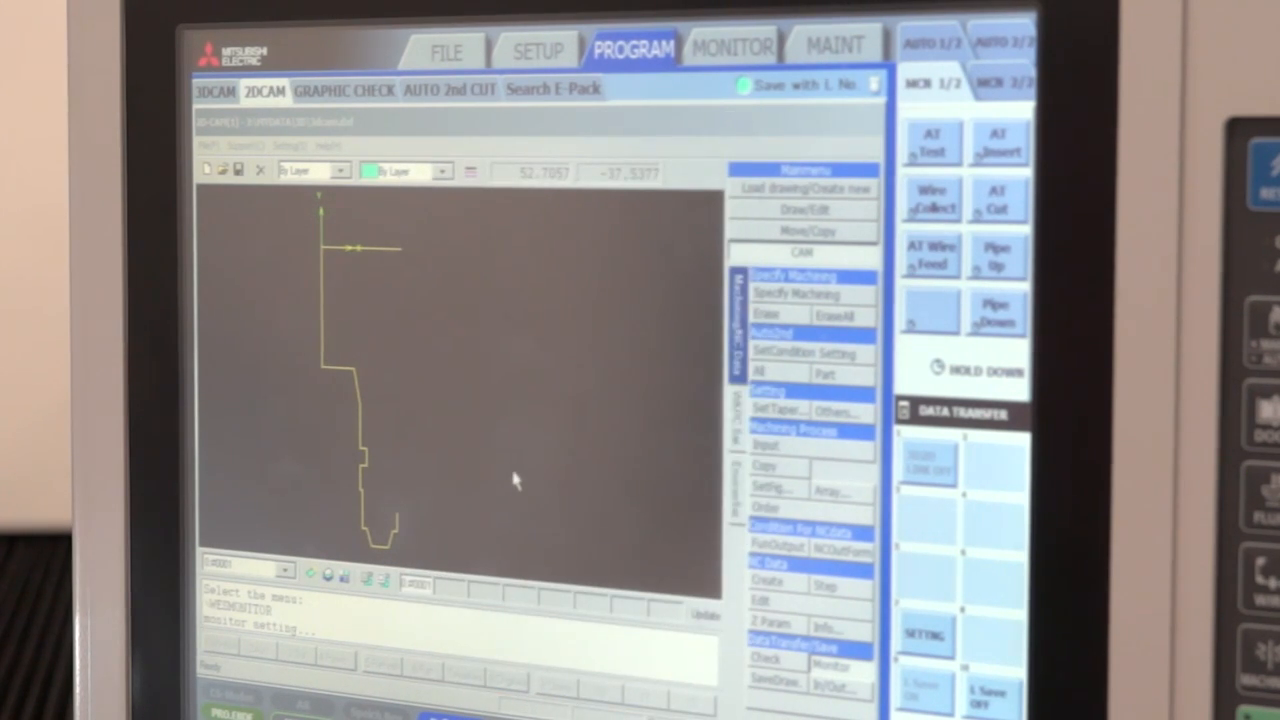
Open the Process Control window from the machining monitor's side menu.
click(732, 46)
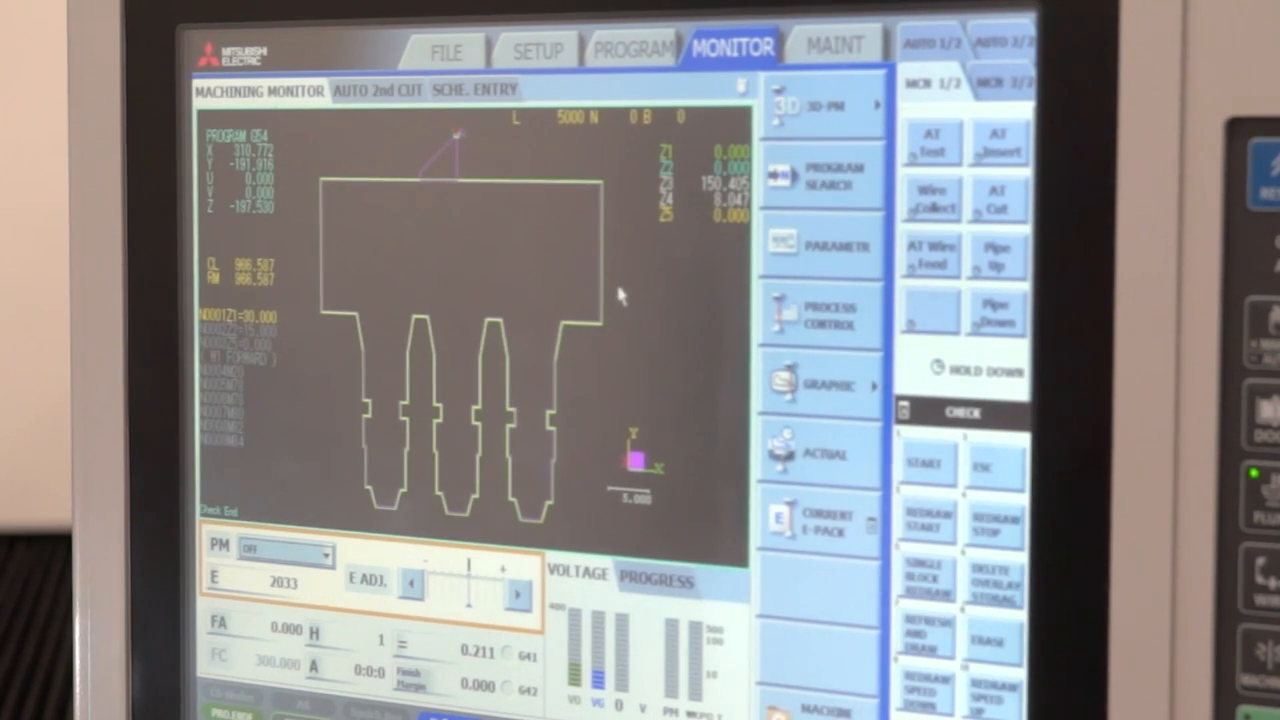
mouse_move(690, 283)
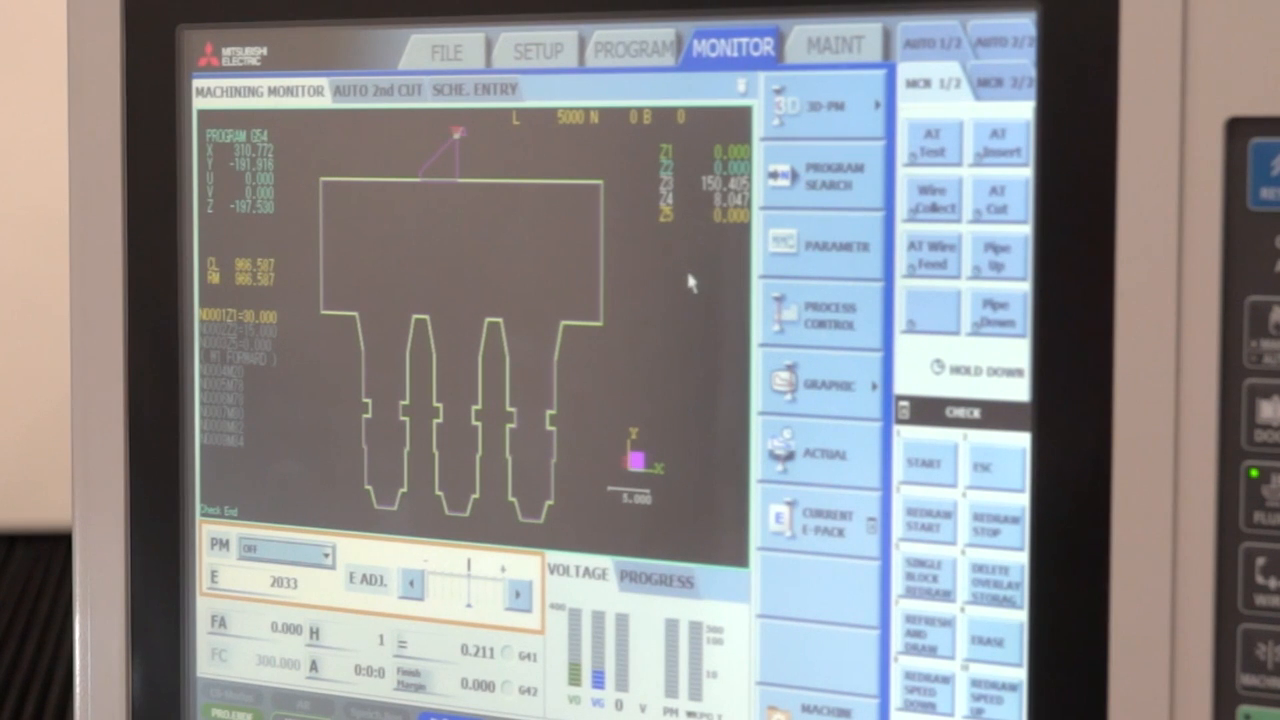
click(822, 316)
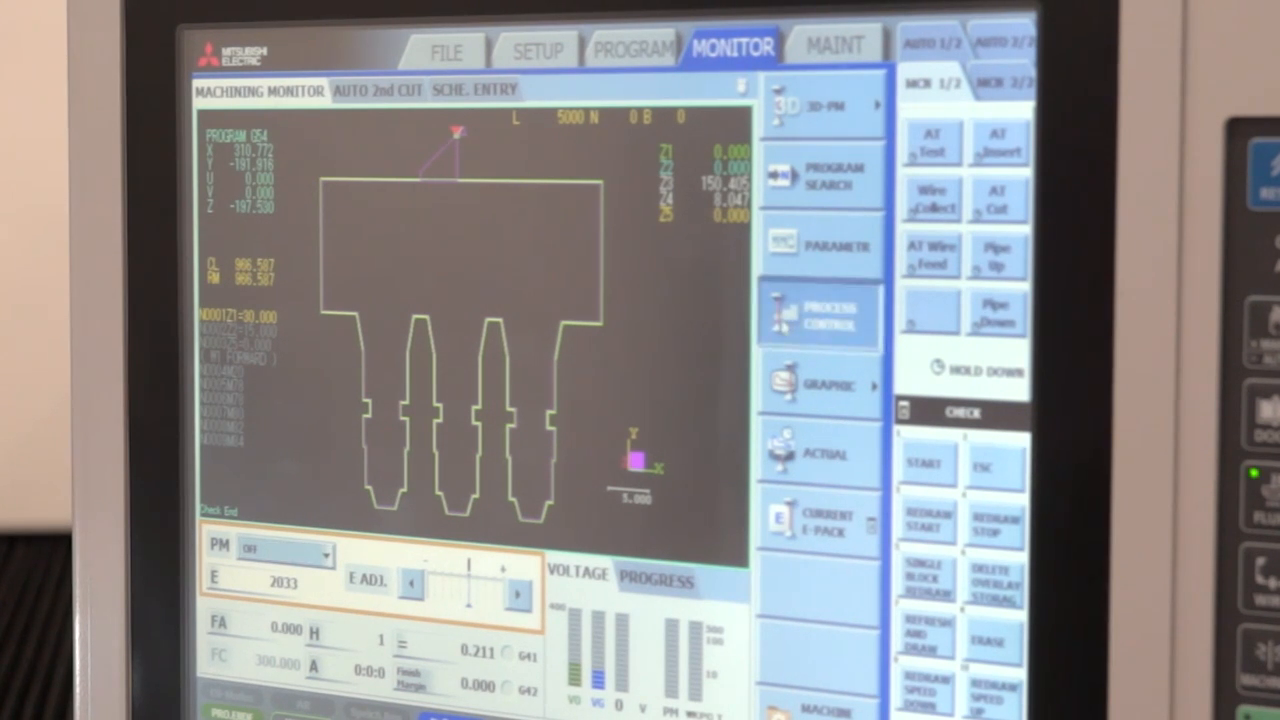
click(823, 316)
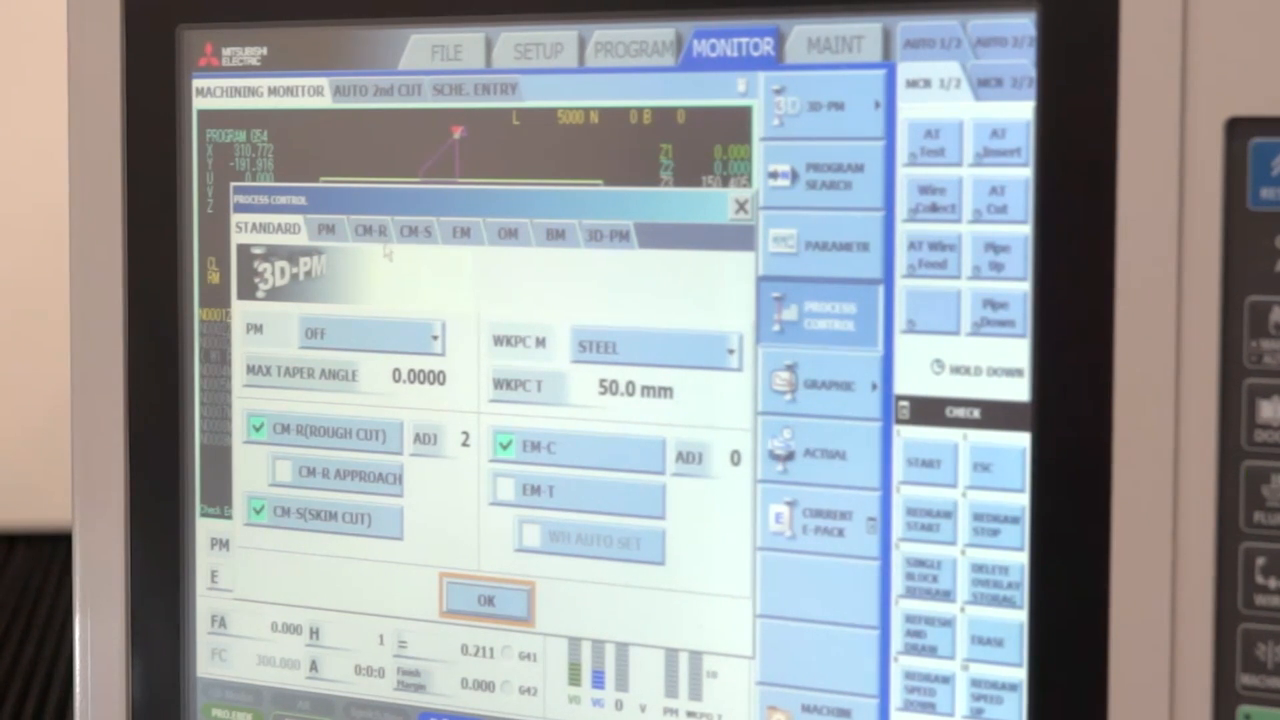
Review the CM-R, CM-S and OM settings, then close Process Control with OK.
click(370, 232)
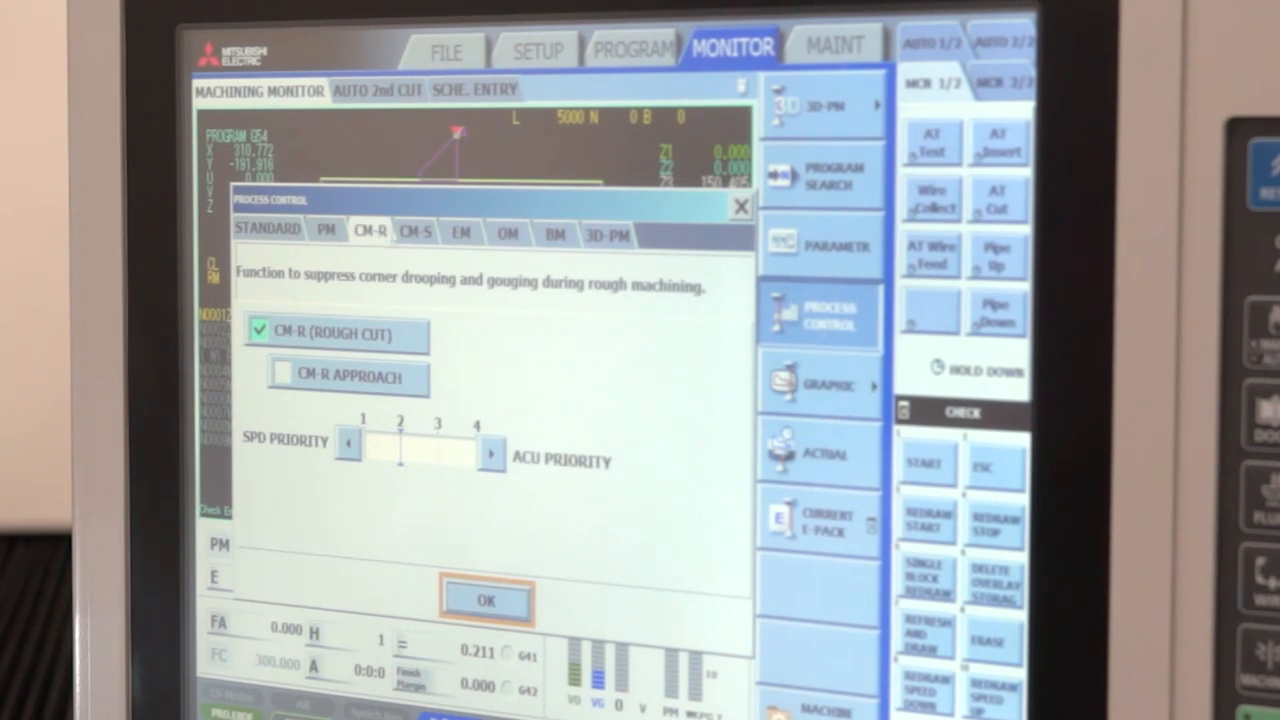
click(414, 233)
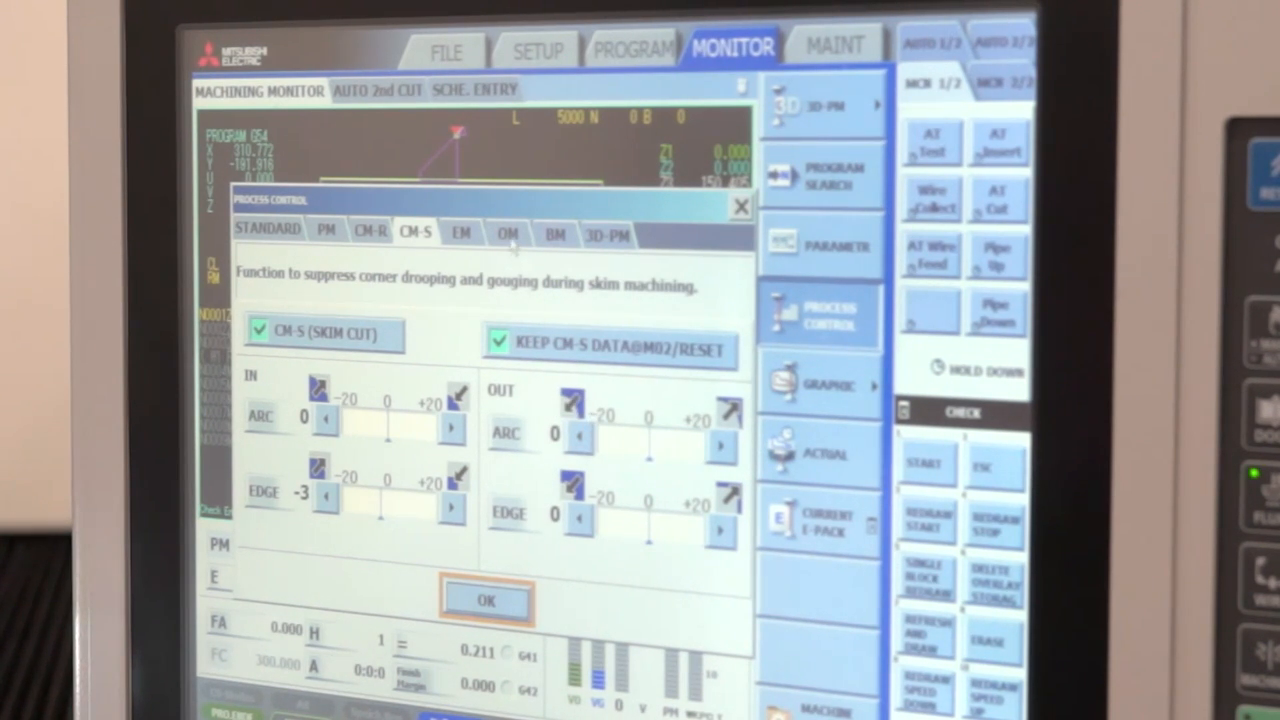
click(507, 233)
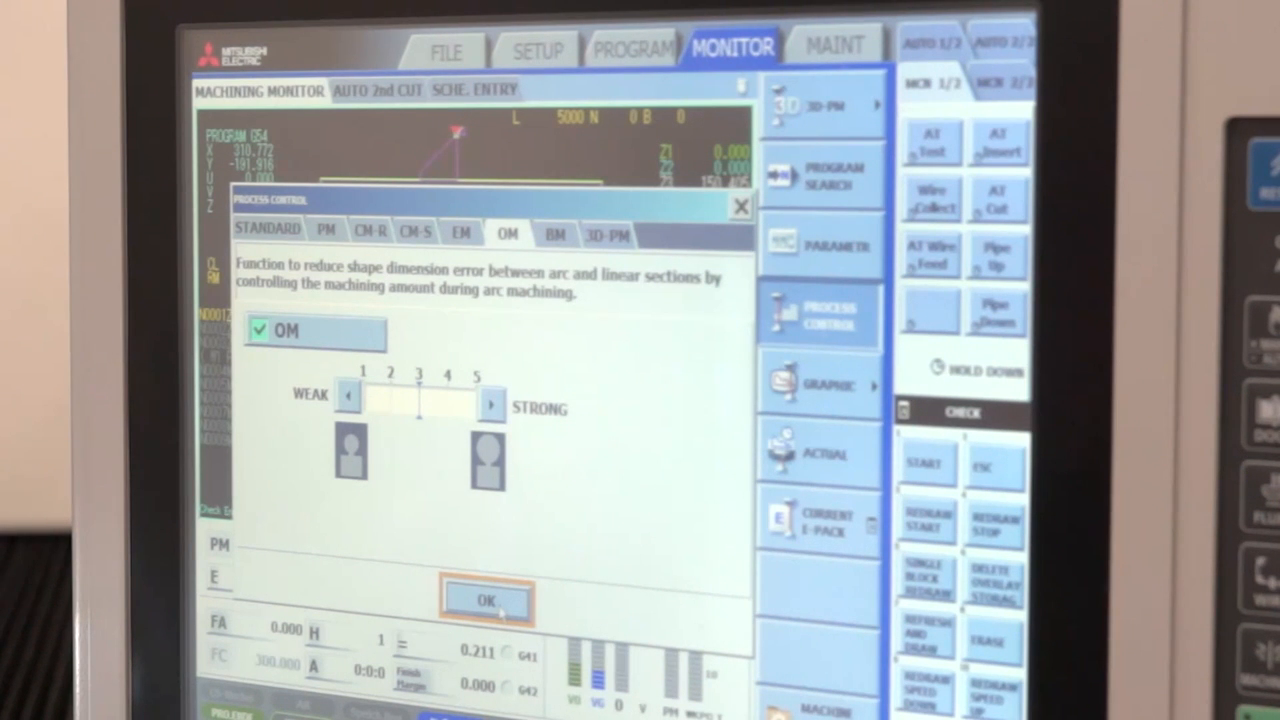
click(487, 602)
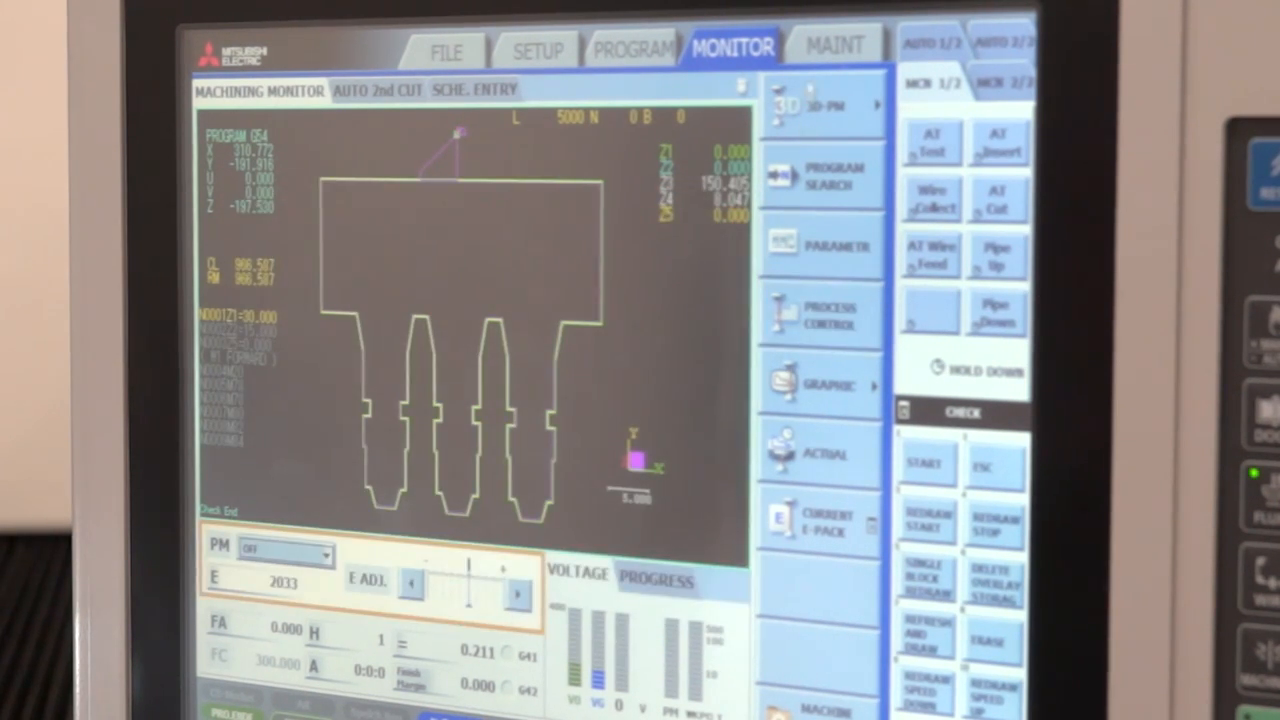
View the USER1 maintenance timers, then show the AT MAINT threading positions.
click(834, 45)
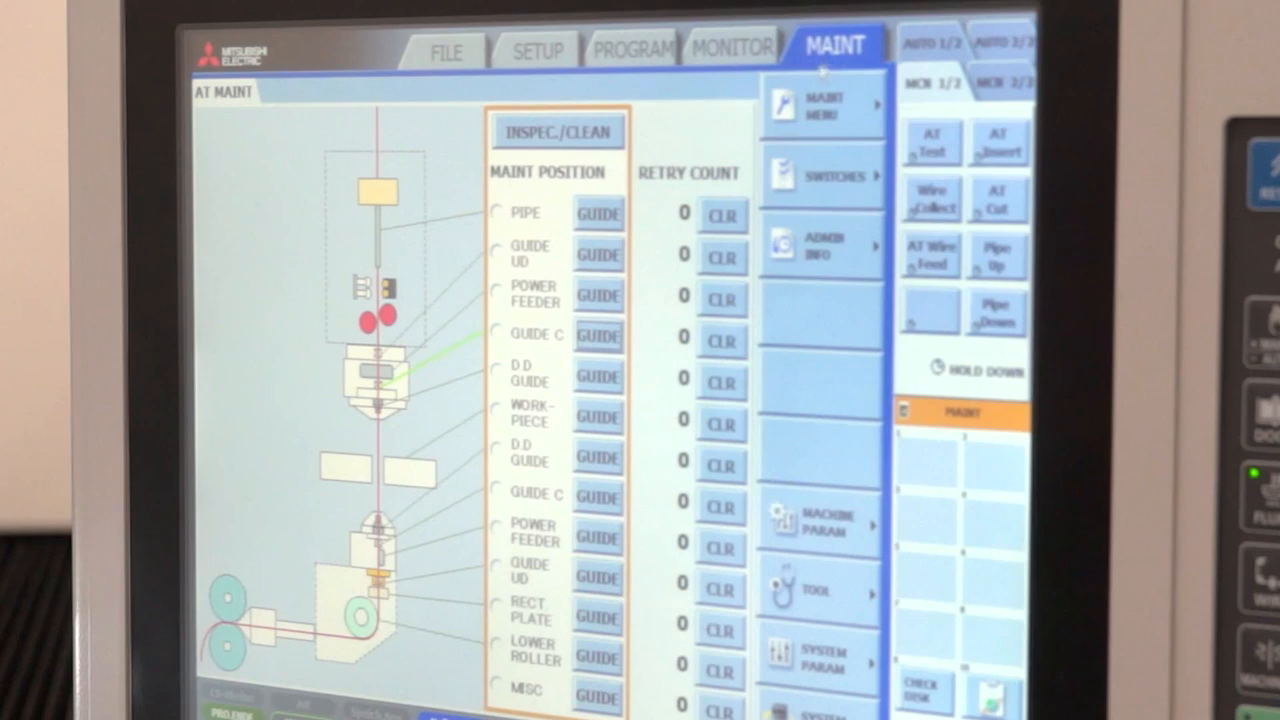
click(822, 105)
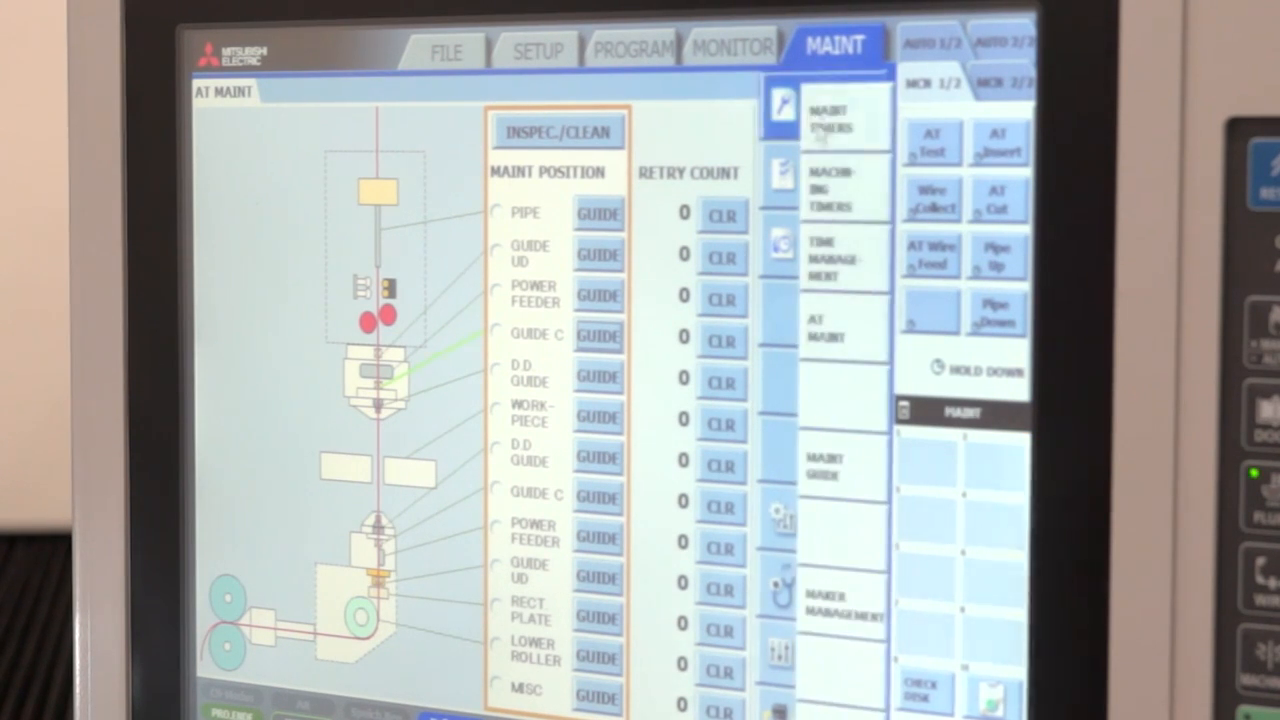
click(845, 115)
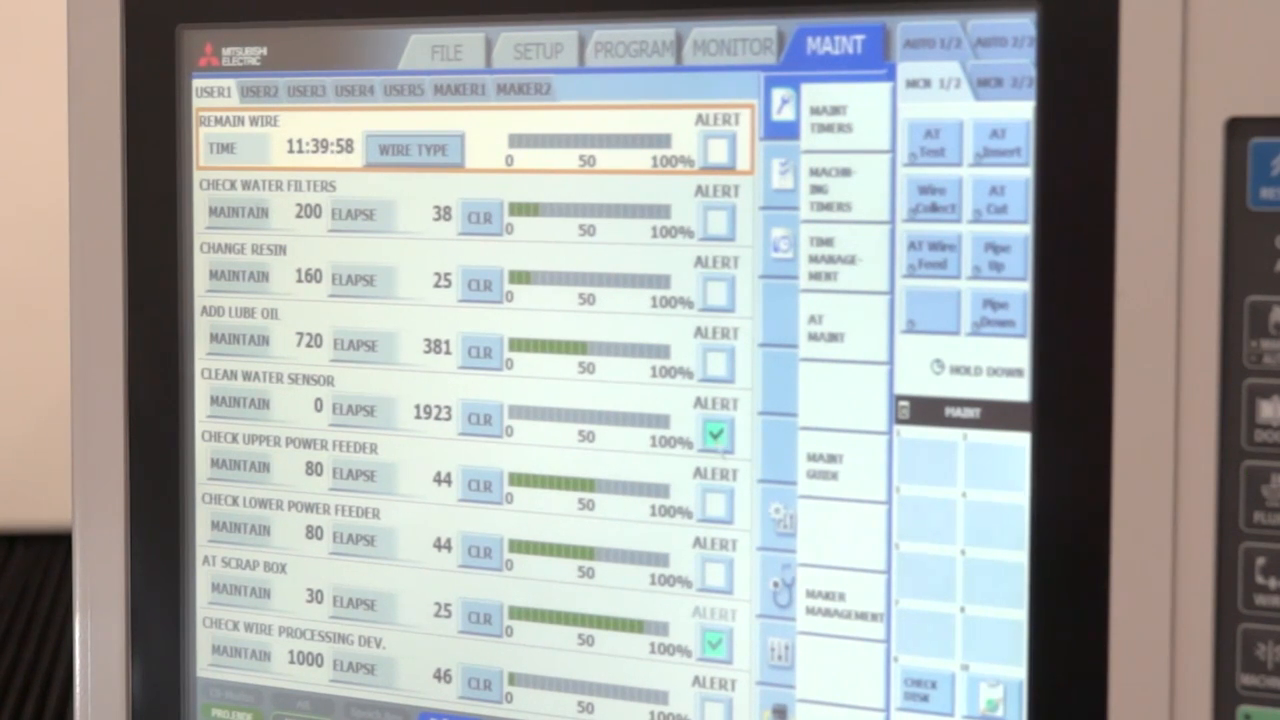
click(844, 330)
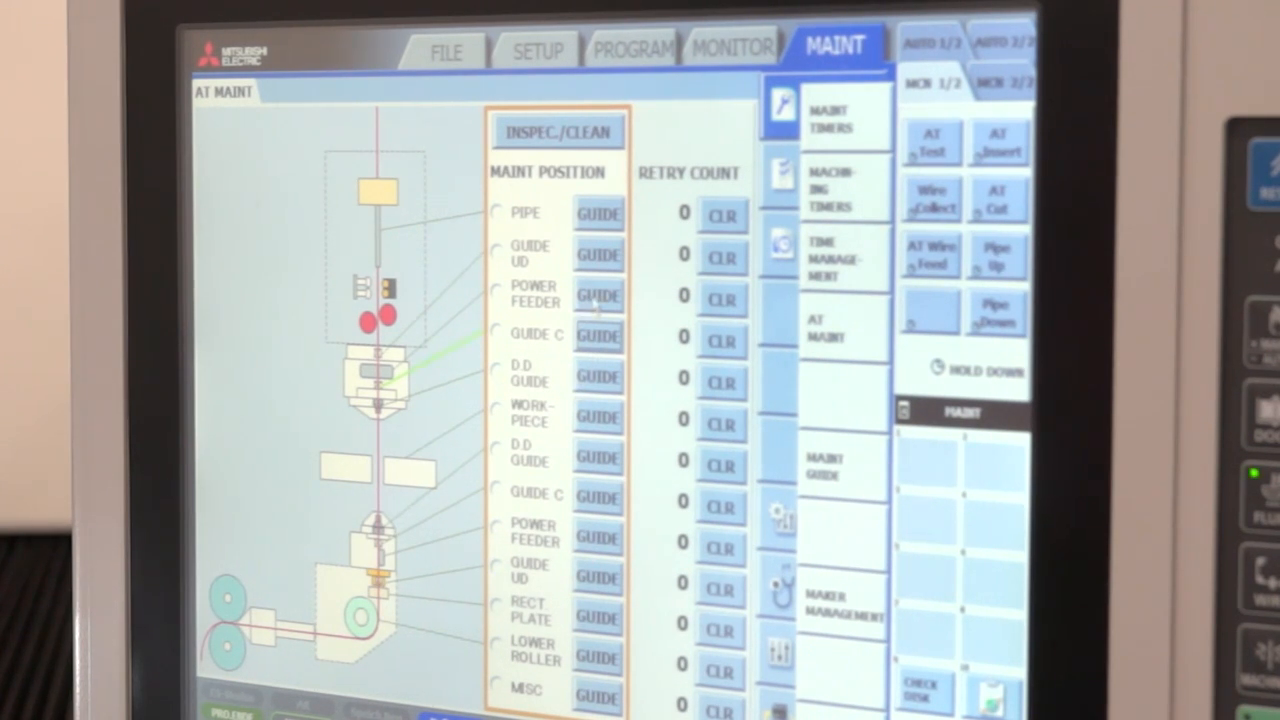
Read through the power feeder guide, then return to the machining monitor.
click(597, 295)
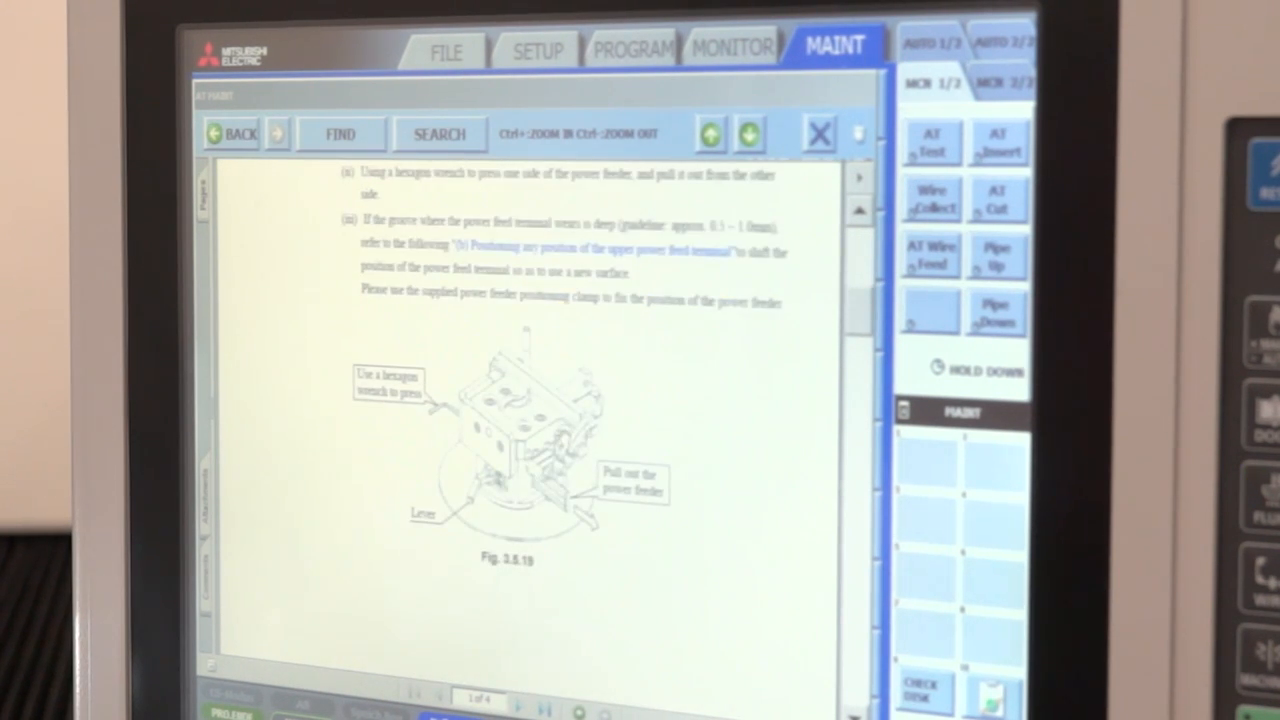
scroll(down, 3)
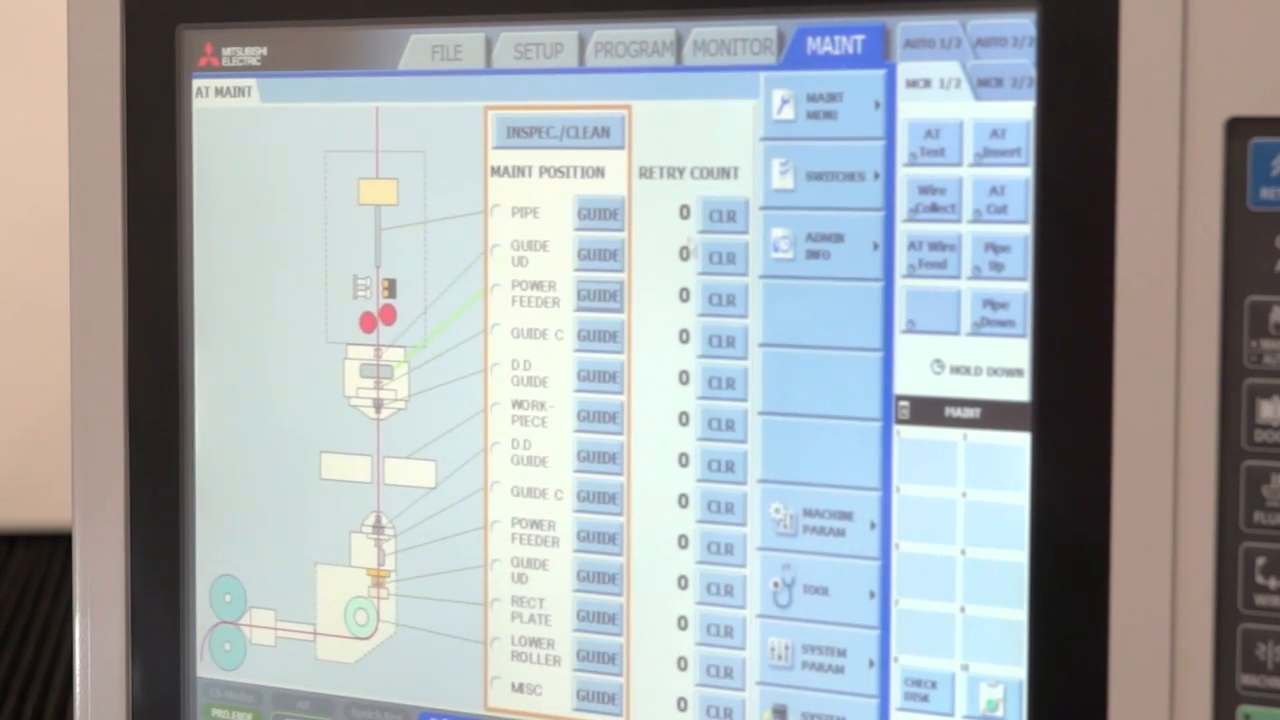
click(732, 47)
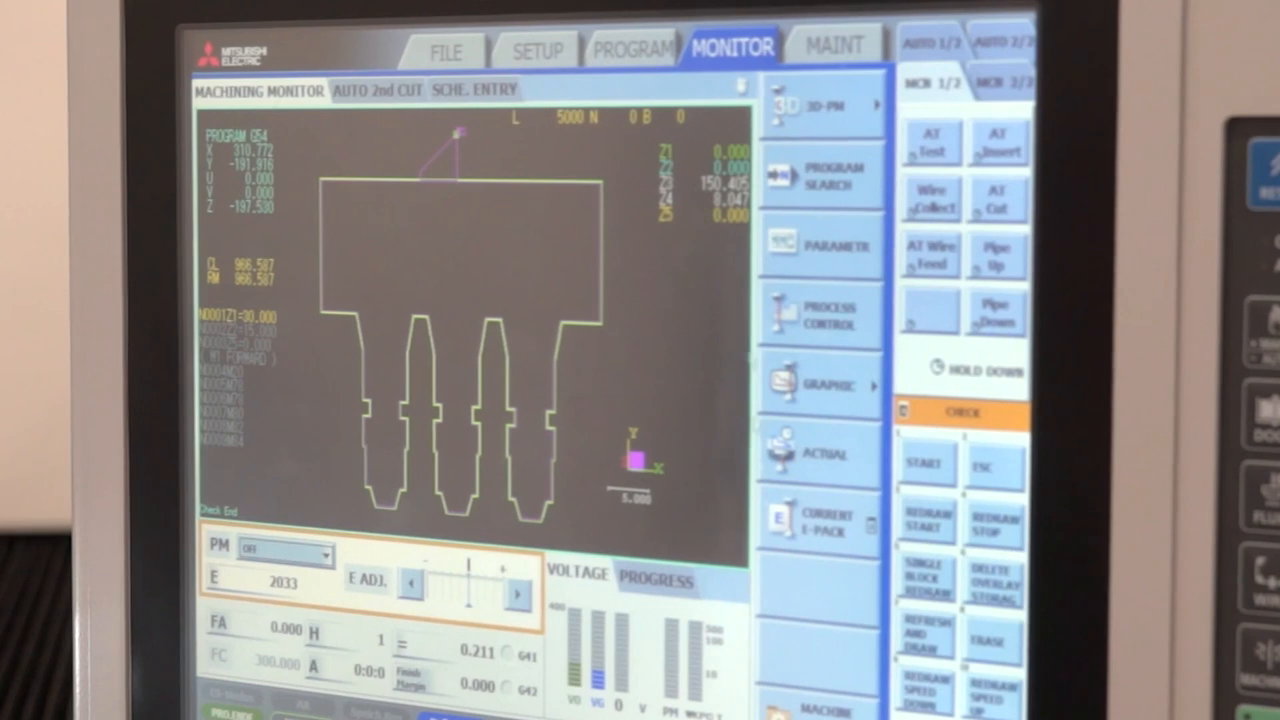